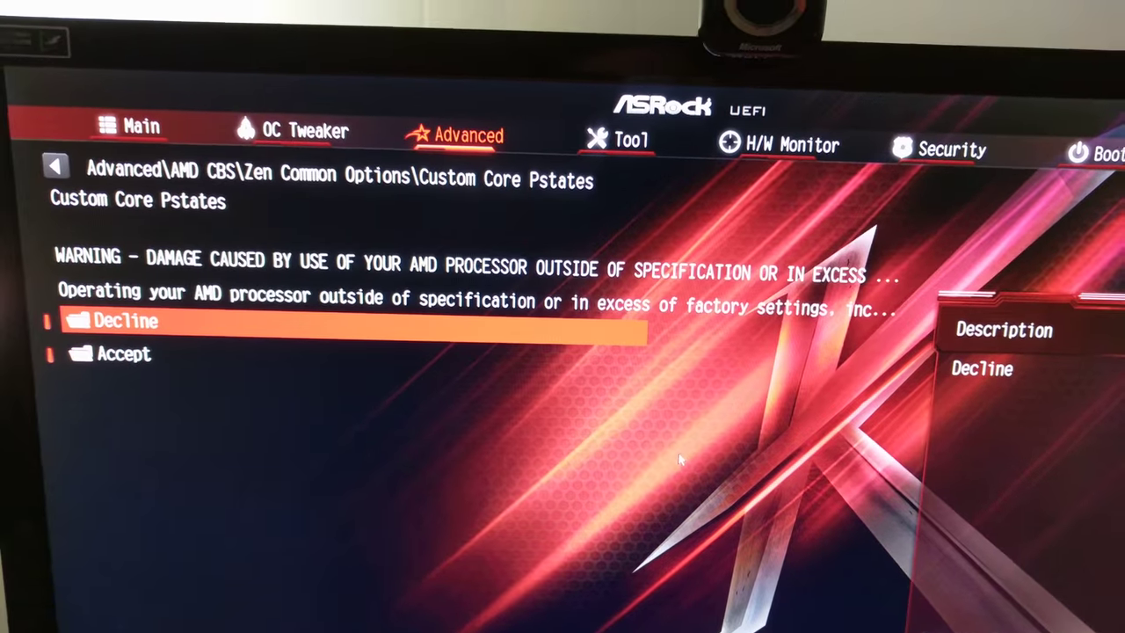
Step: Leave the Custom Core Pstates page and open AMD CBS Promontory Common Options
click(124, 354)
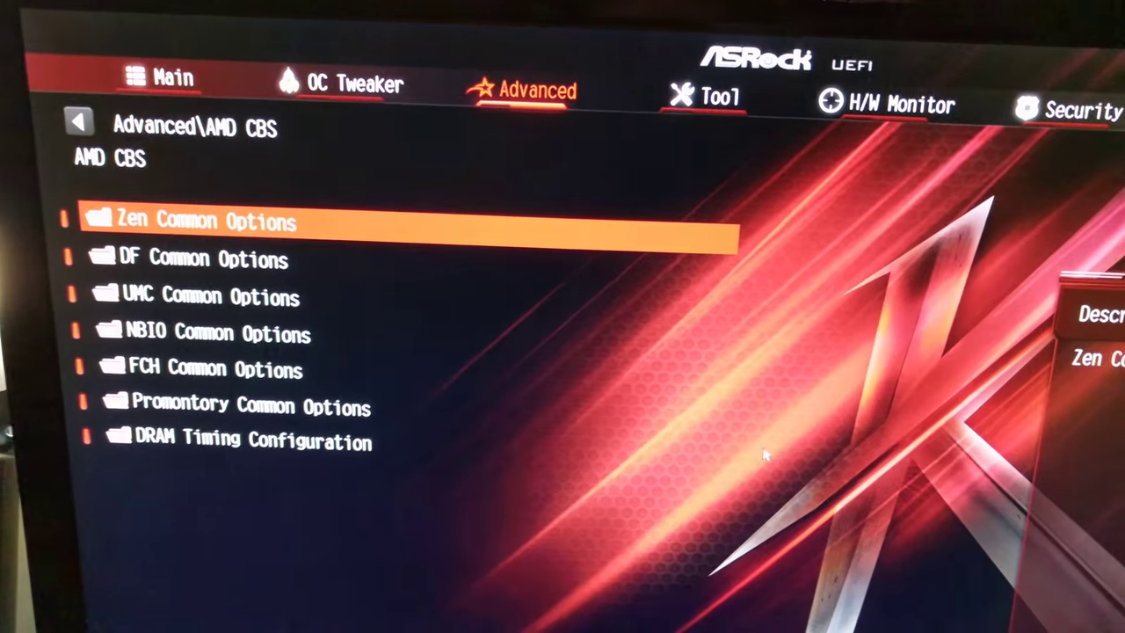
click(199, 258)
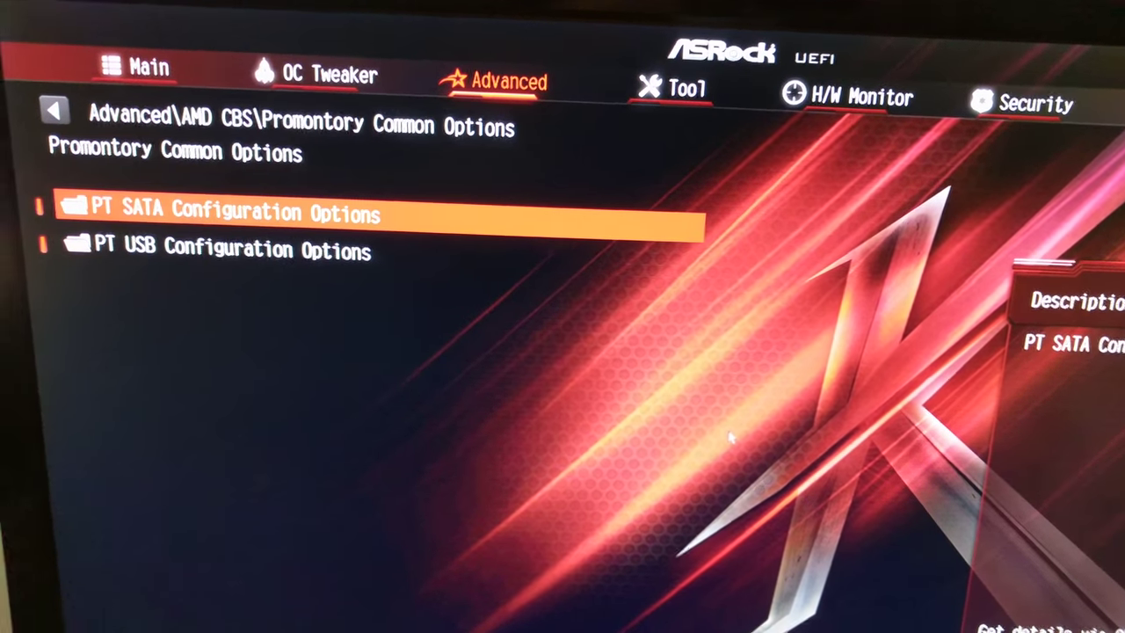
Step: Browse the Tool, OC Tweaker and H/W Monitor tabs, then bring up Save Changes and Exit
click(686, 88)
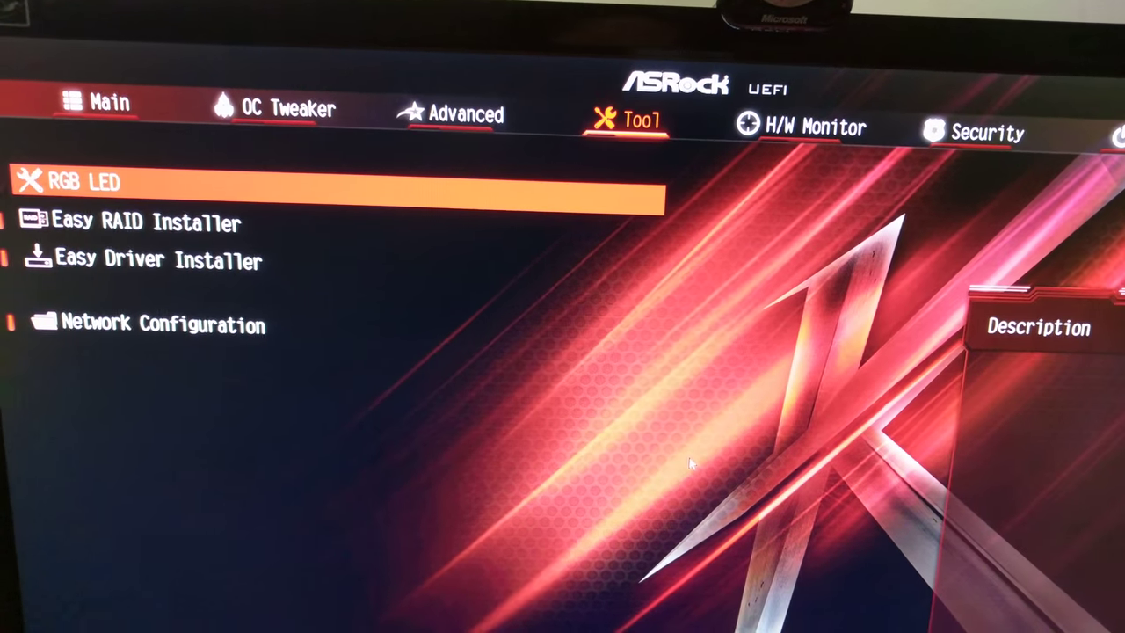
click(283, 113)
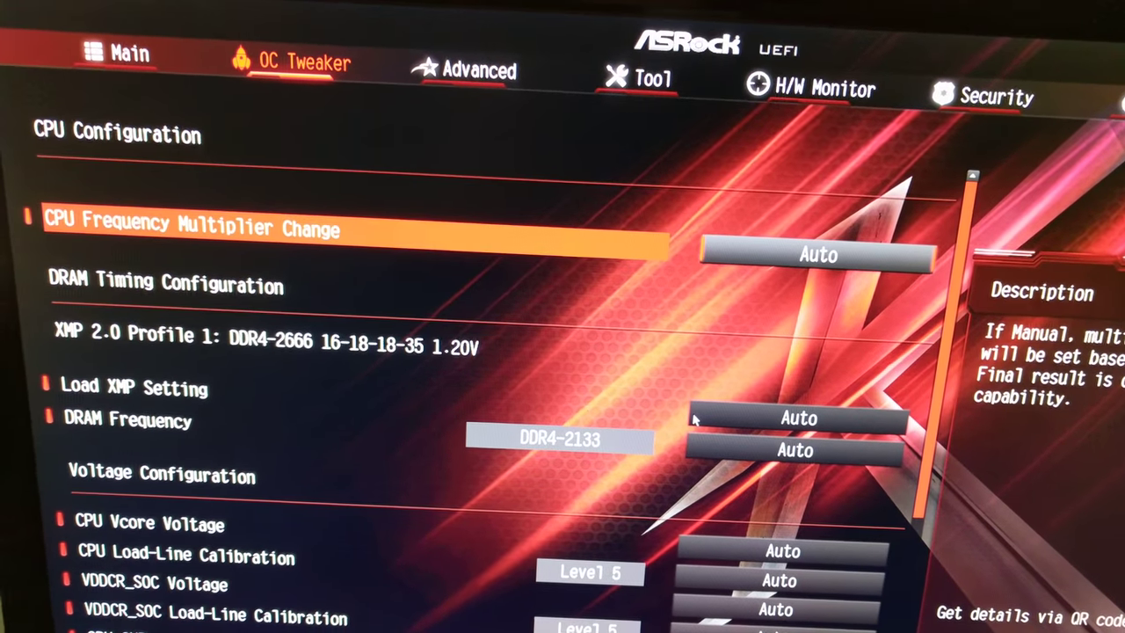
click(821, 88)
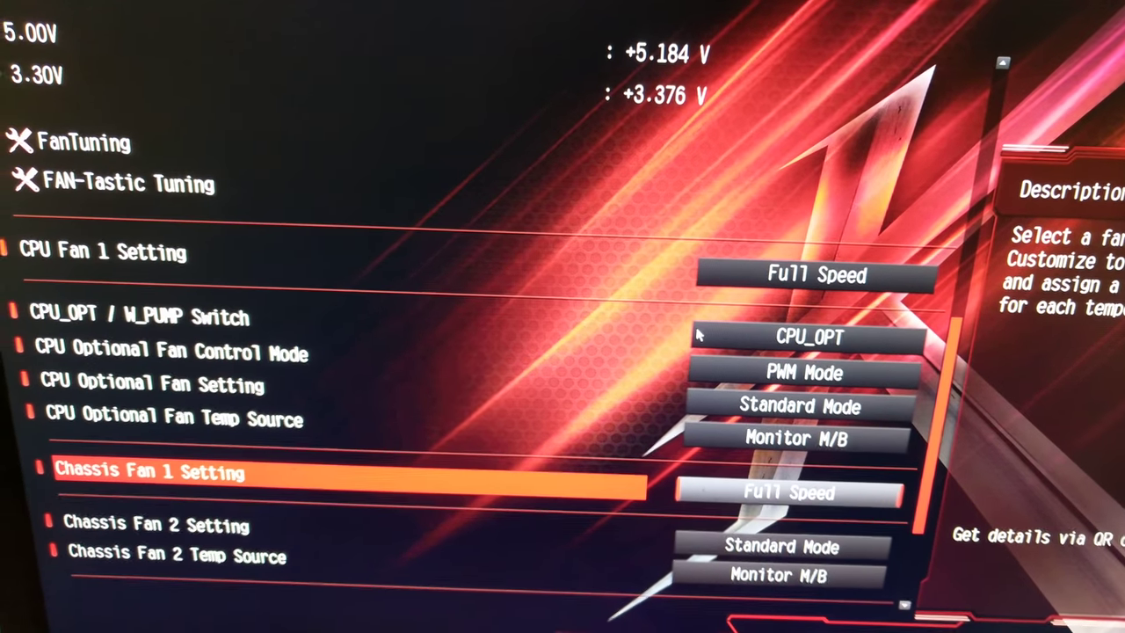
key(Down)
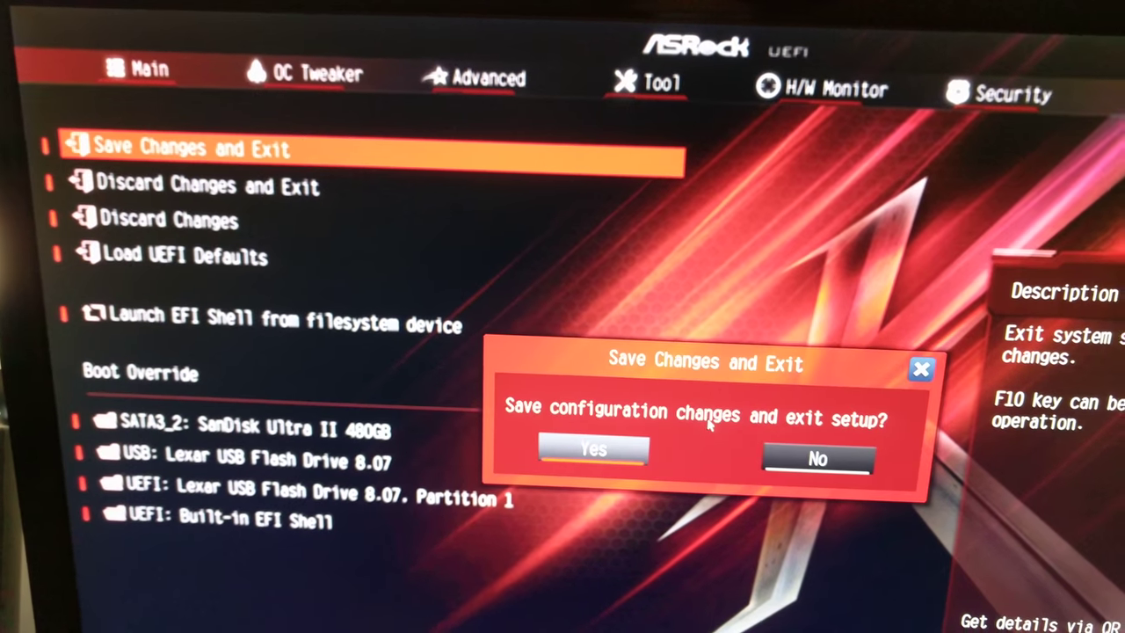
Step: Confirm Yes to save the UEFI changes and reboot into Windows
click(593, 450)
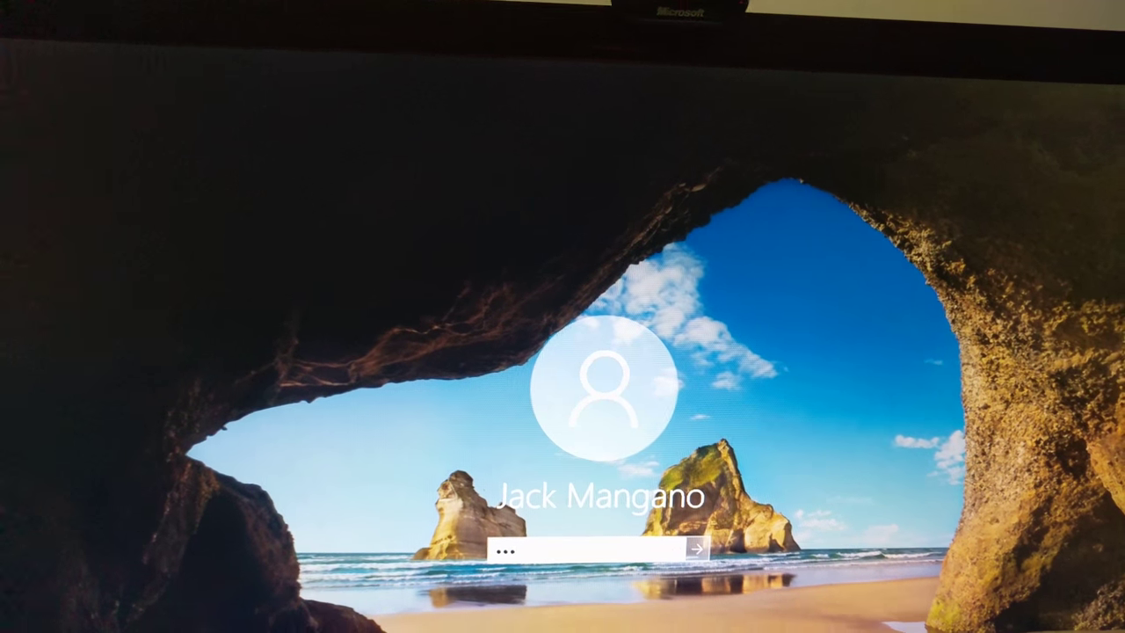
Step: Enter the Windows password to sign in and start CPU-Z
text(•)
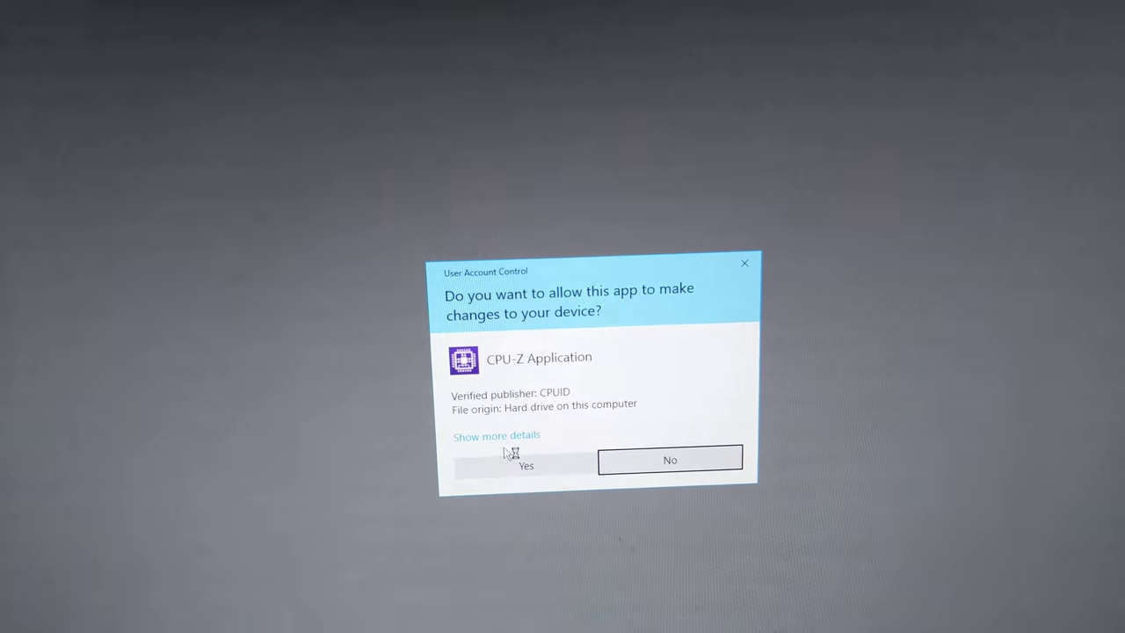
Step: Allow CPU-Z to view the Ryzen 7 1800X details, then launch and allow HWiNFO64
click(525, 462)
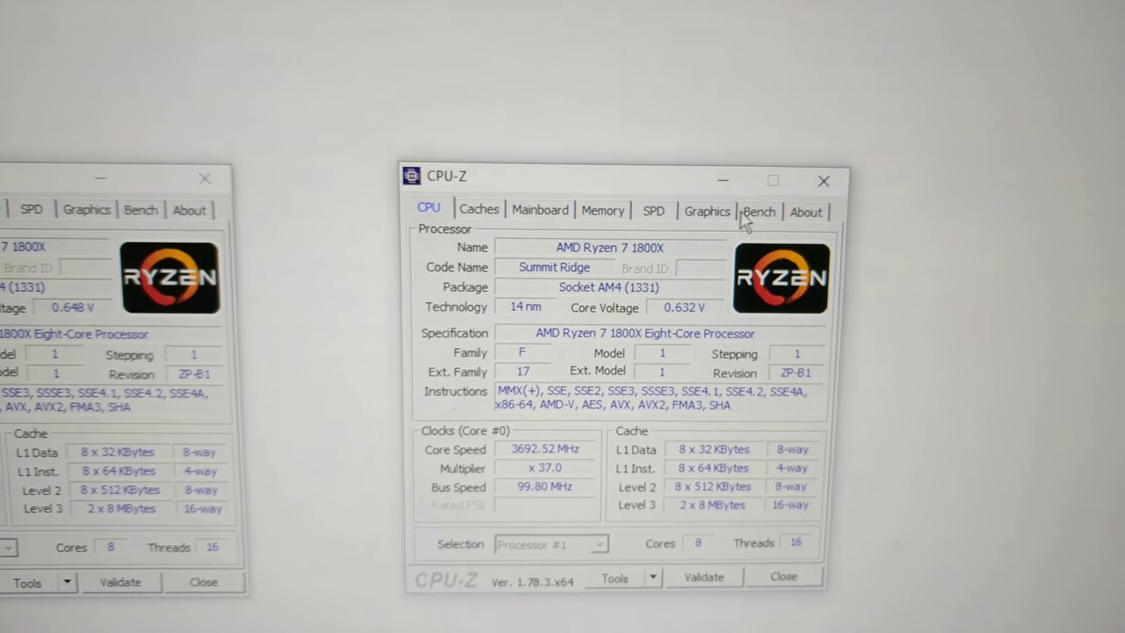
click(758, 211)
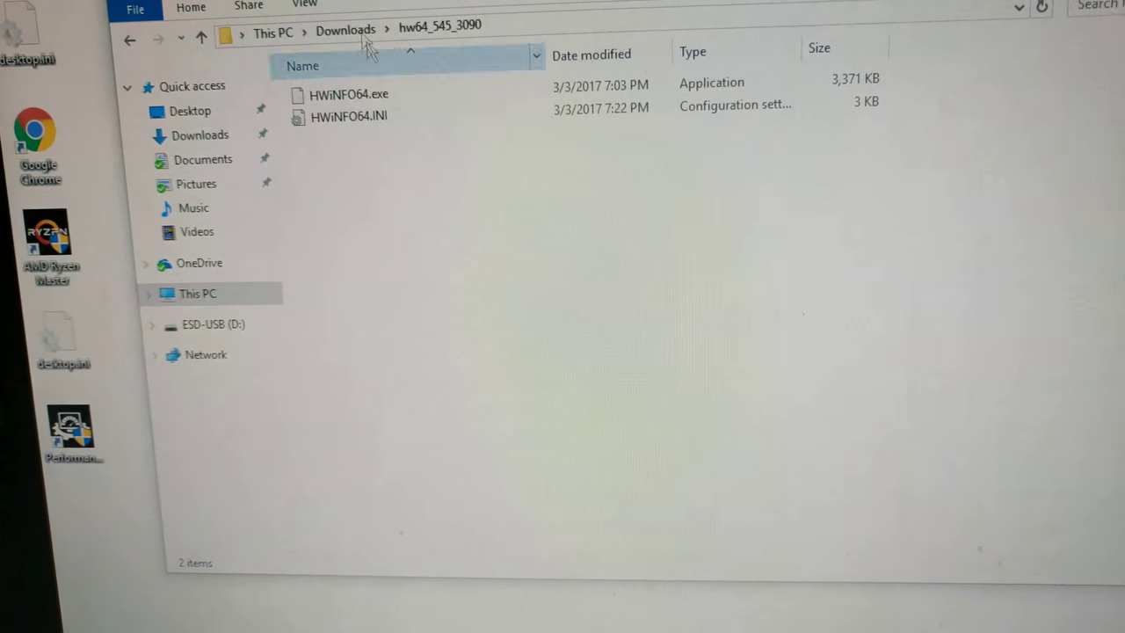
double_click(348, 94)
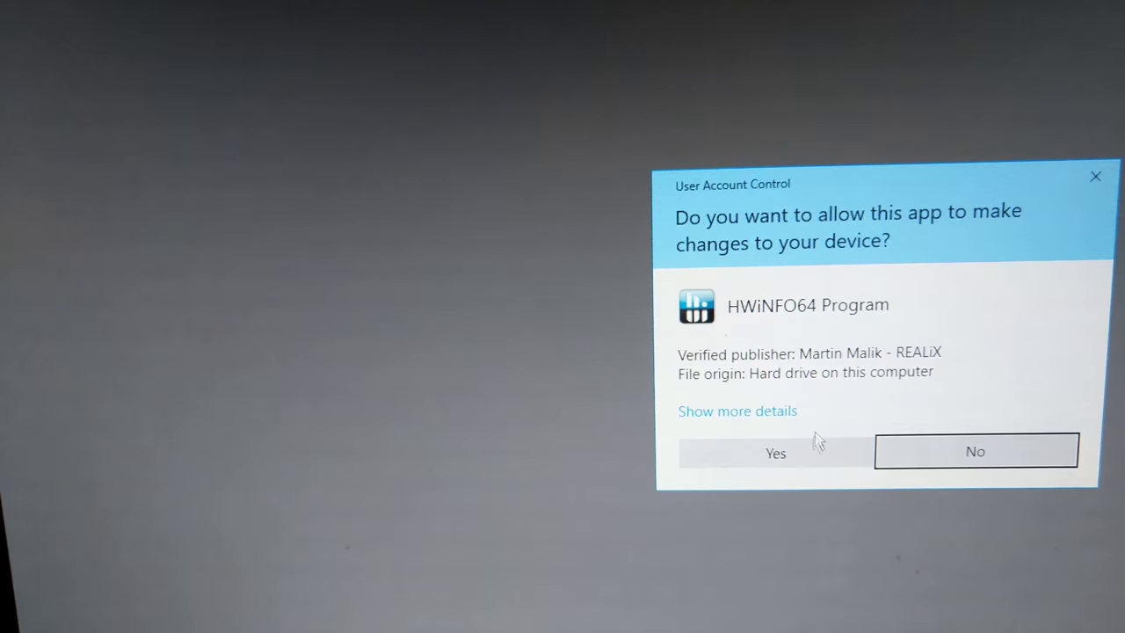
click(775, 453)
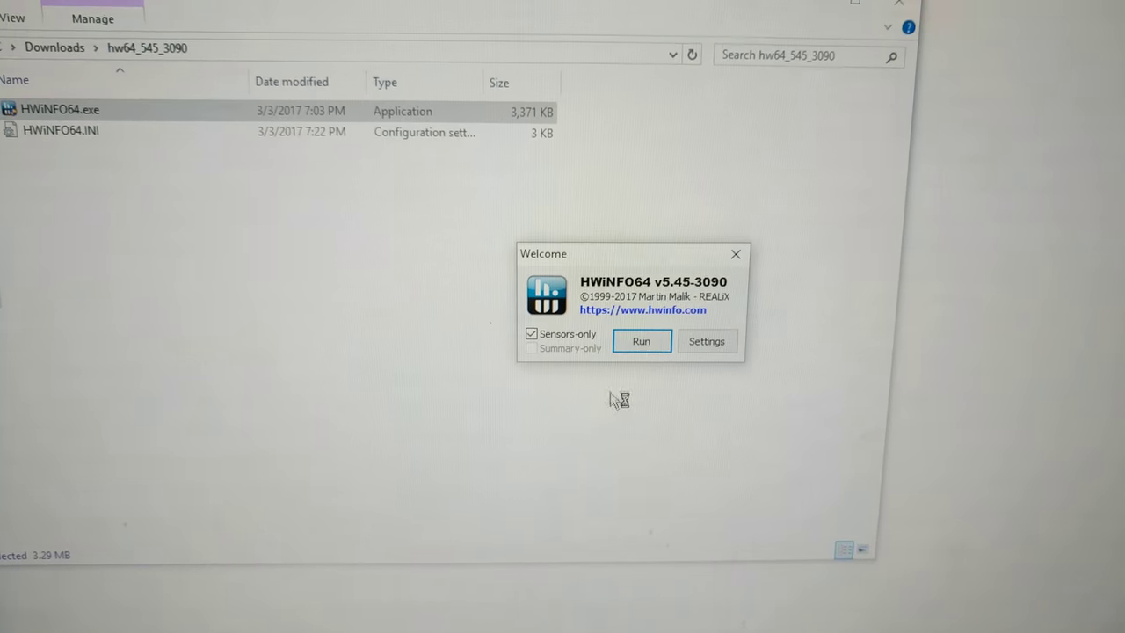